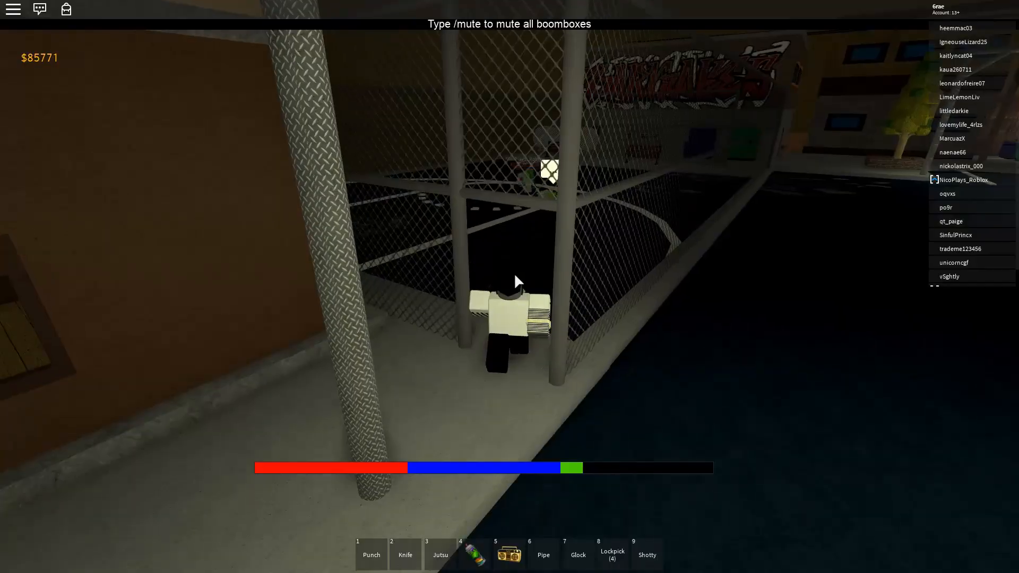
# - Leave the Roblox game and show the catalog page for the owned shirt '(custom) tatted sad boi'
pyautogui.press('2')
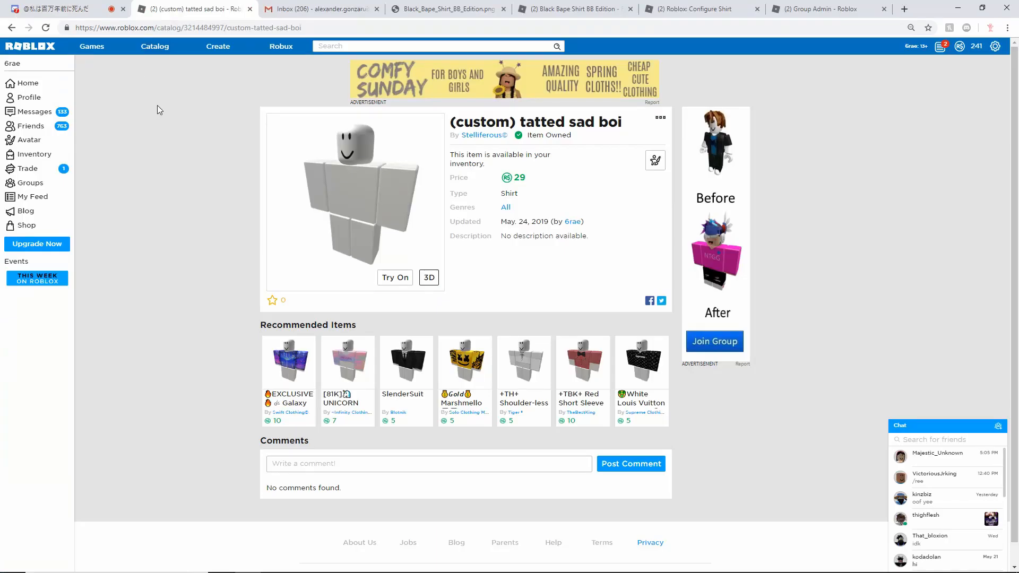
# - Copy the shirt's catalog URL from the address bar to send it in the Discord DM
pyautogui.rightClick(189, 27)
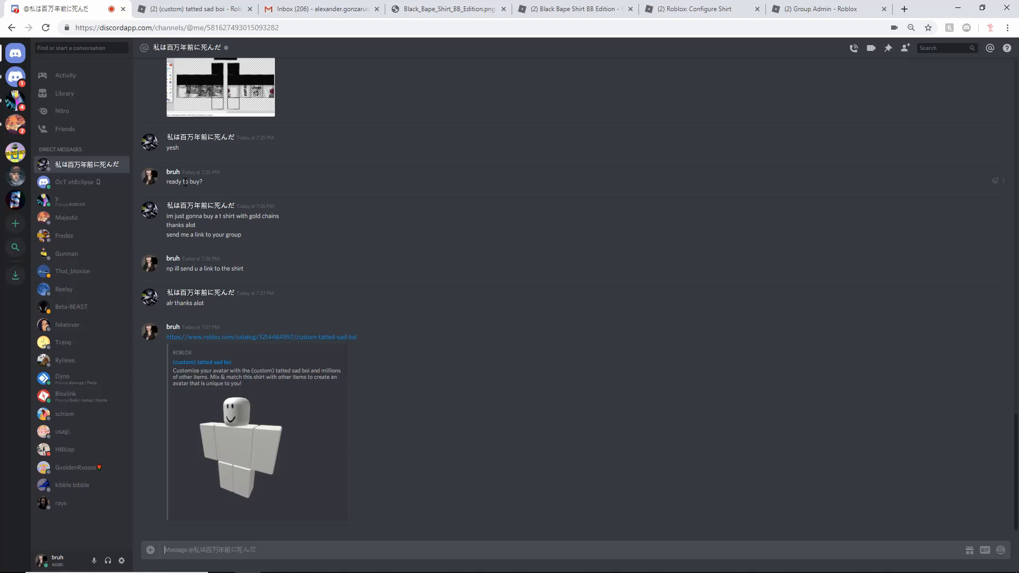
pyautogui.click(220, 88)
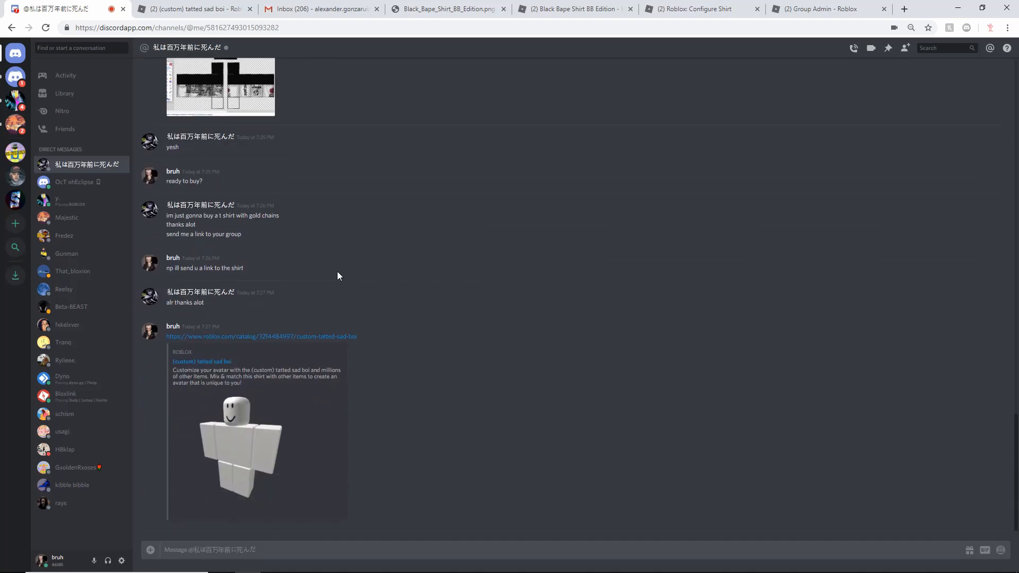
pyautogui.moveTo(192, 9)
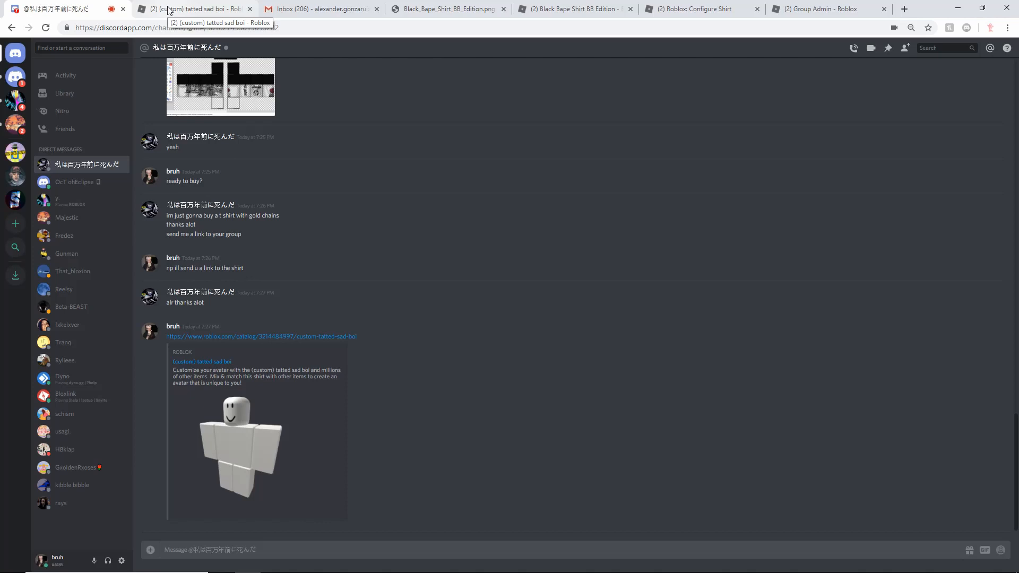
pyautogui.moveTo(204, 92)
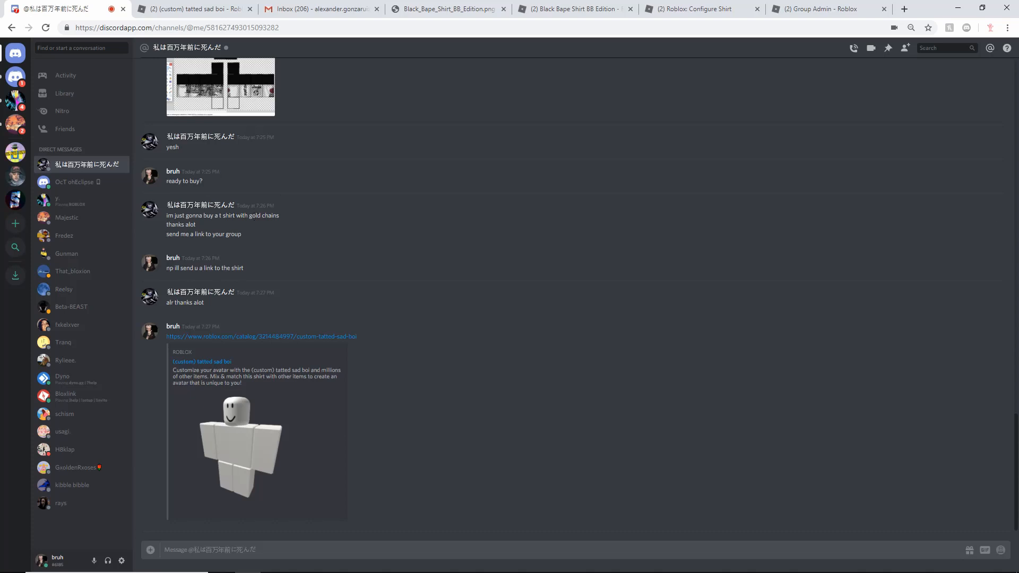
# - Show the Stelliferous group's Revenue list with 'tatted sad boi' sold on 5/24/19 for 29 Robux
pyautogui.click(192, 8)
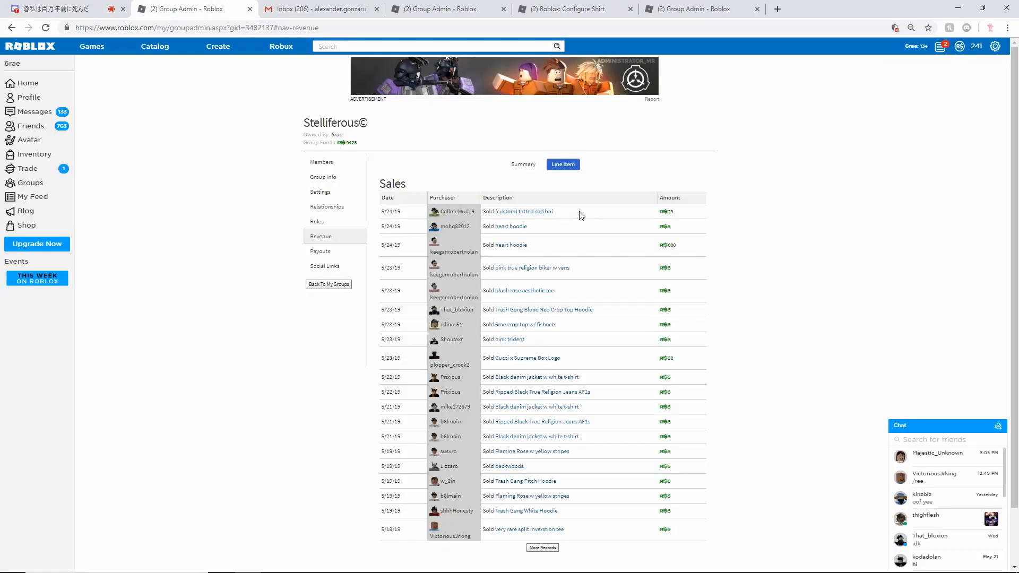
pyautogui.moveTo(650, 217)
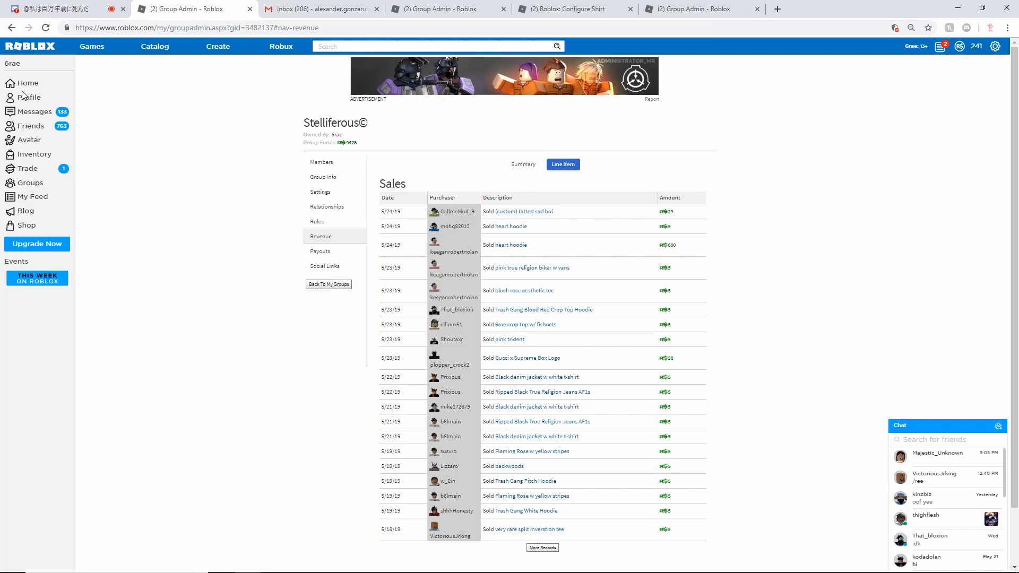
pyautogui.moveTo(30, 97)
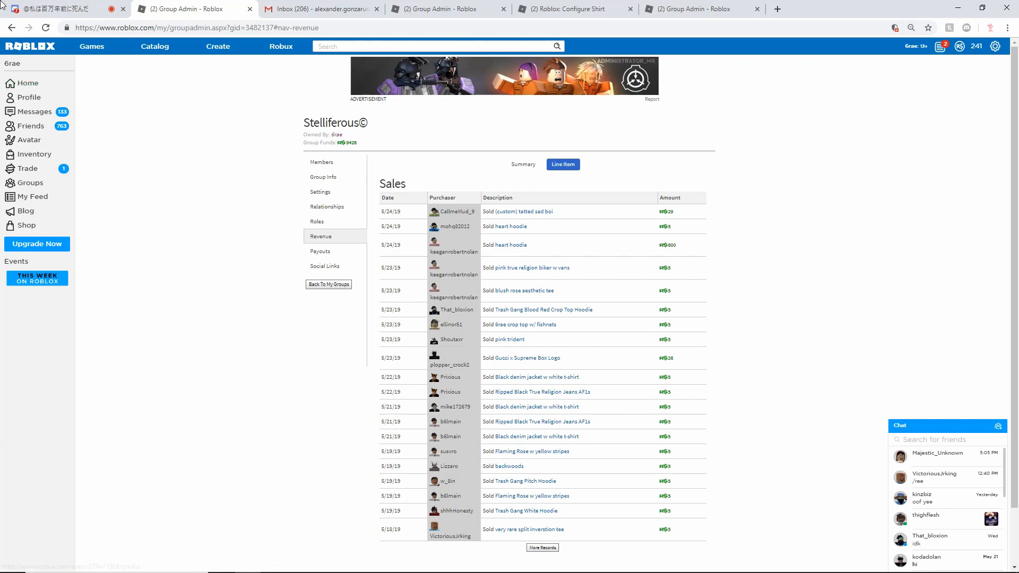